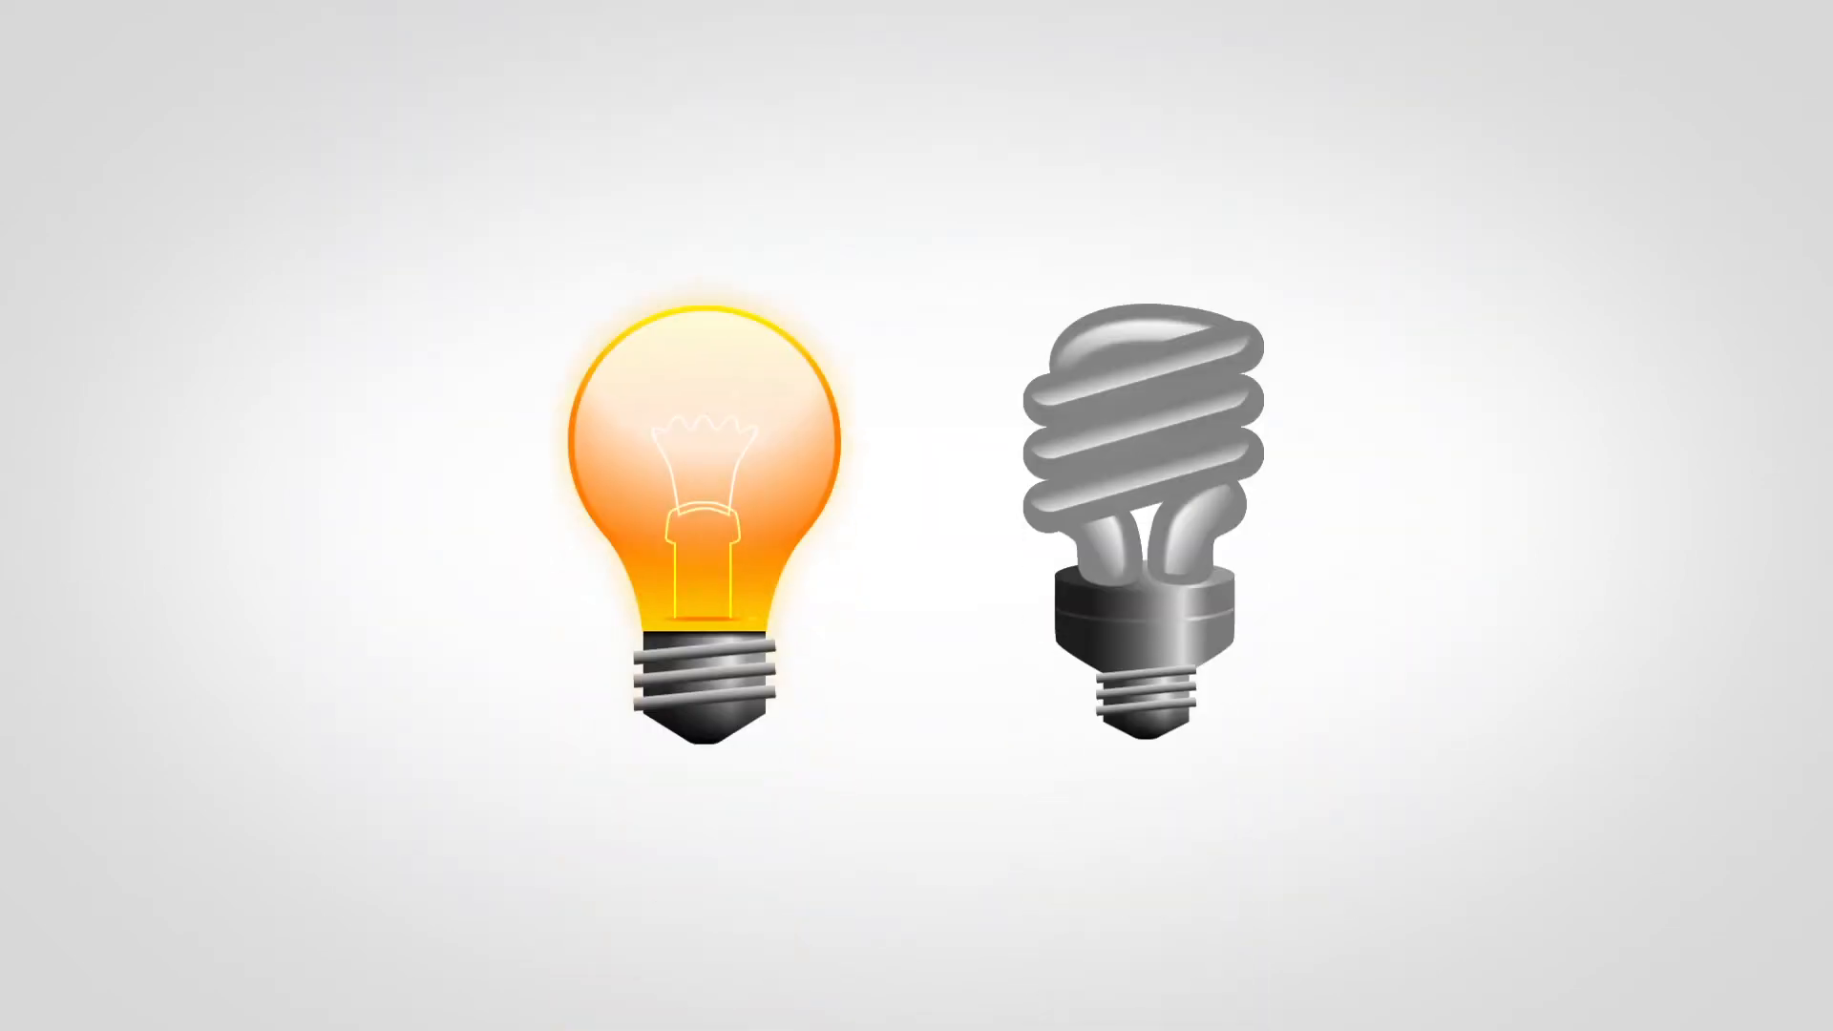
left_click(1143, 438)
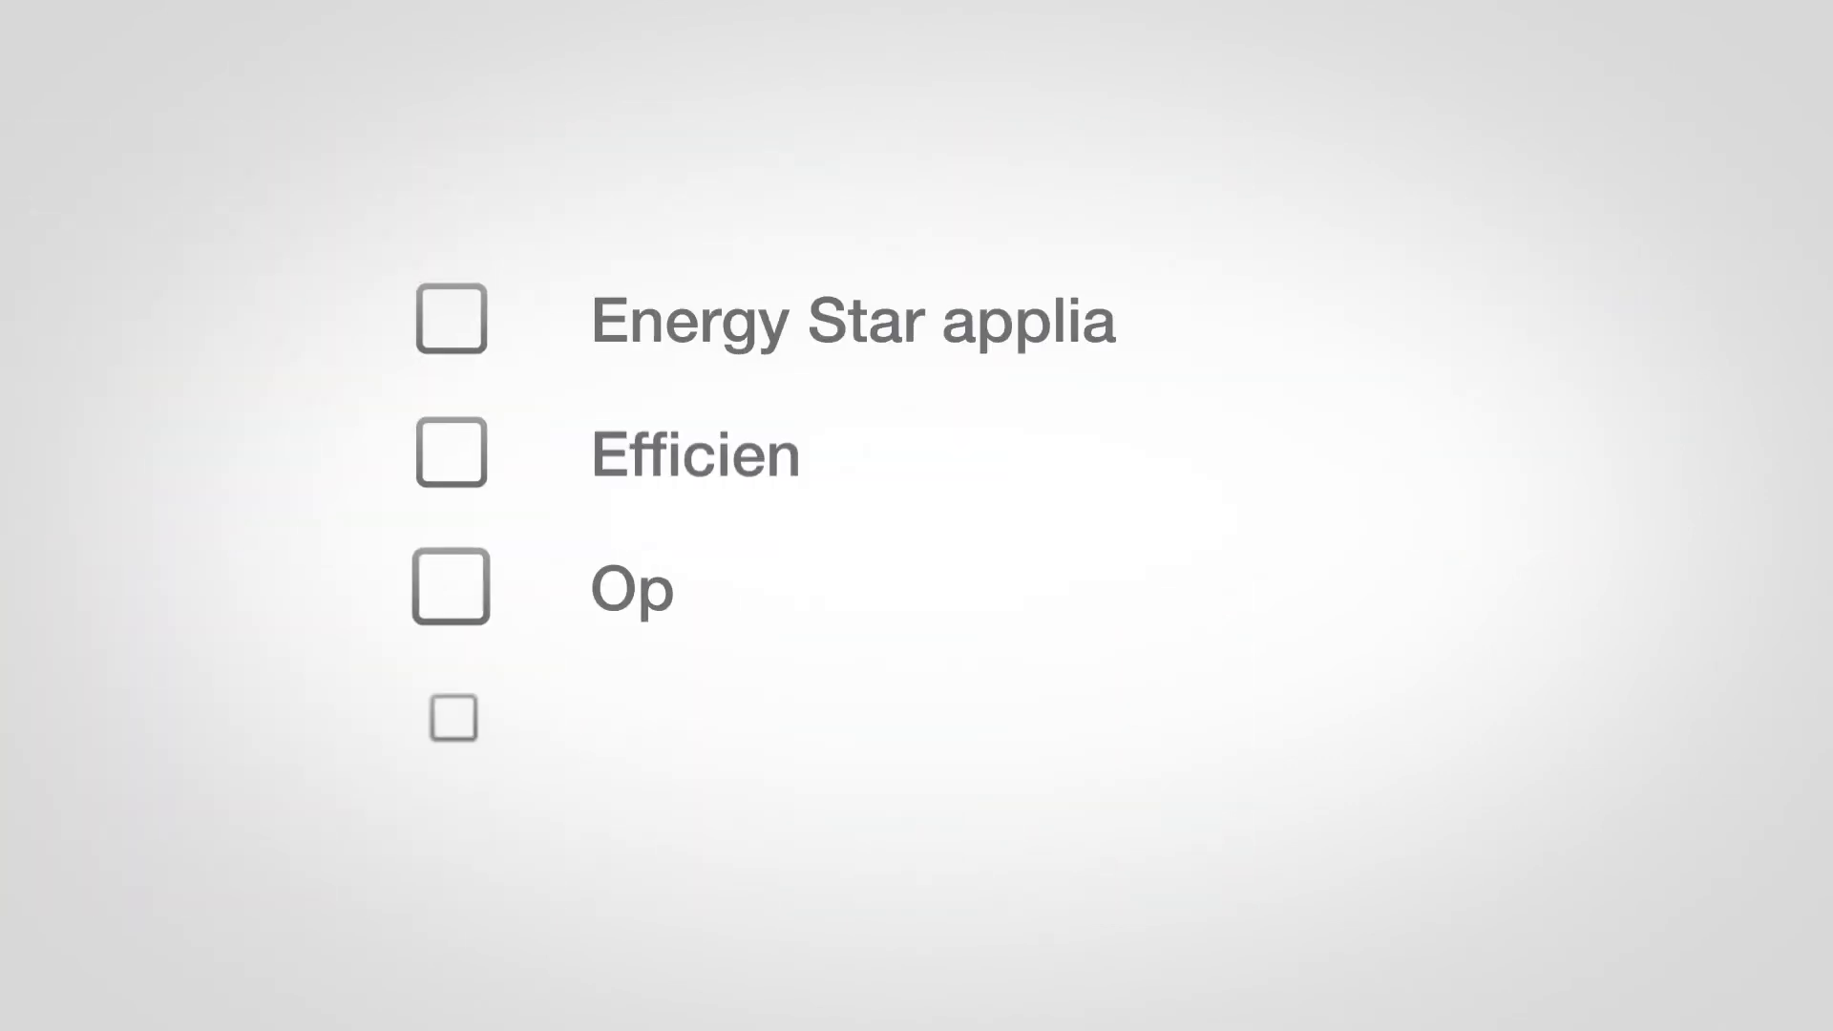
left_click(454, 332)
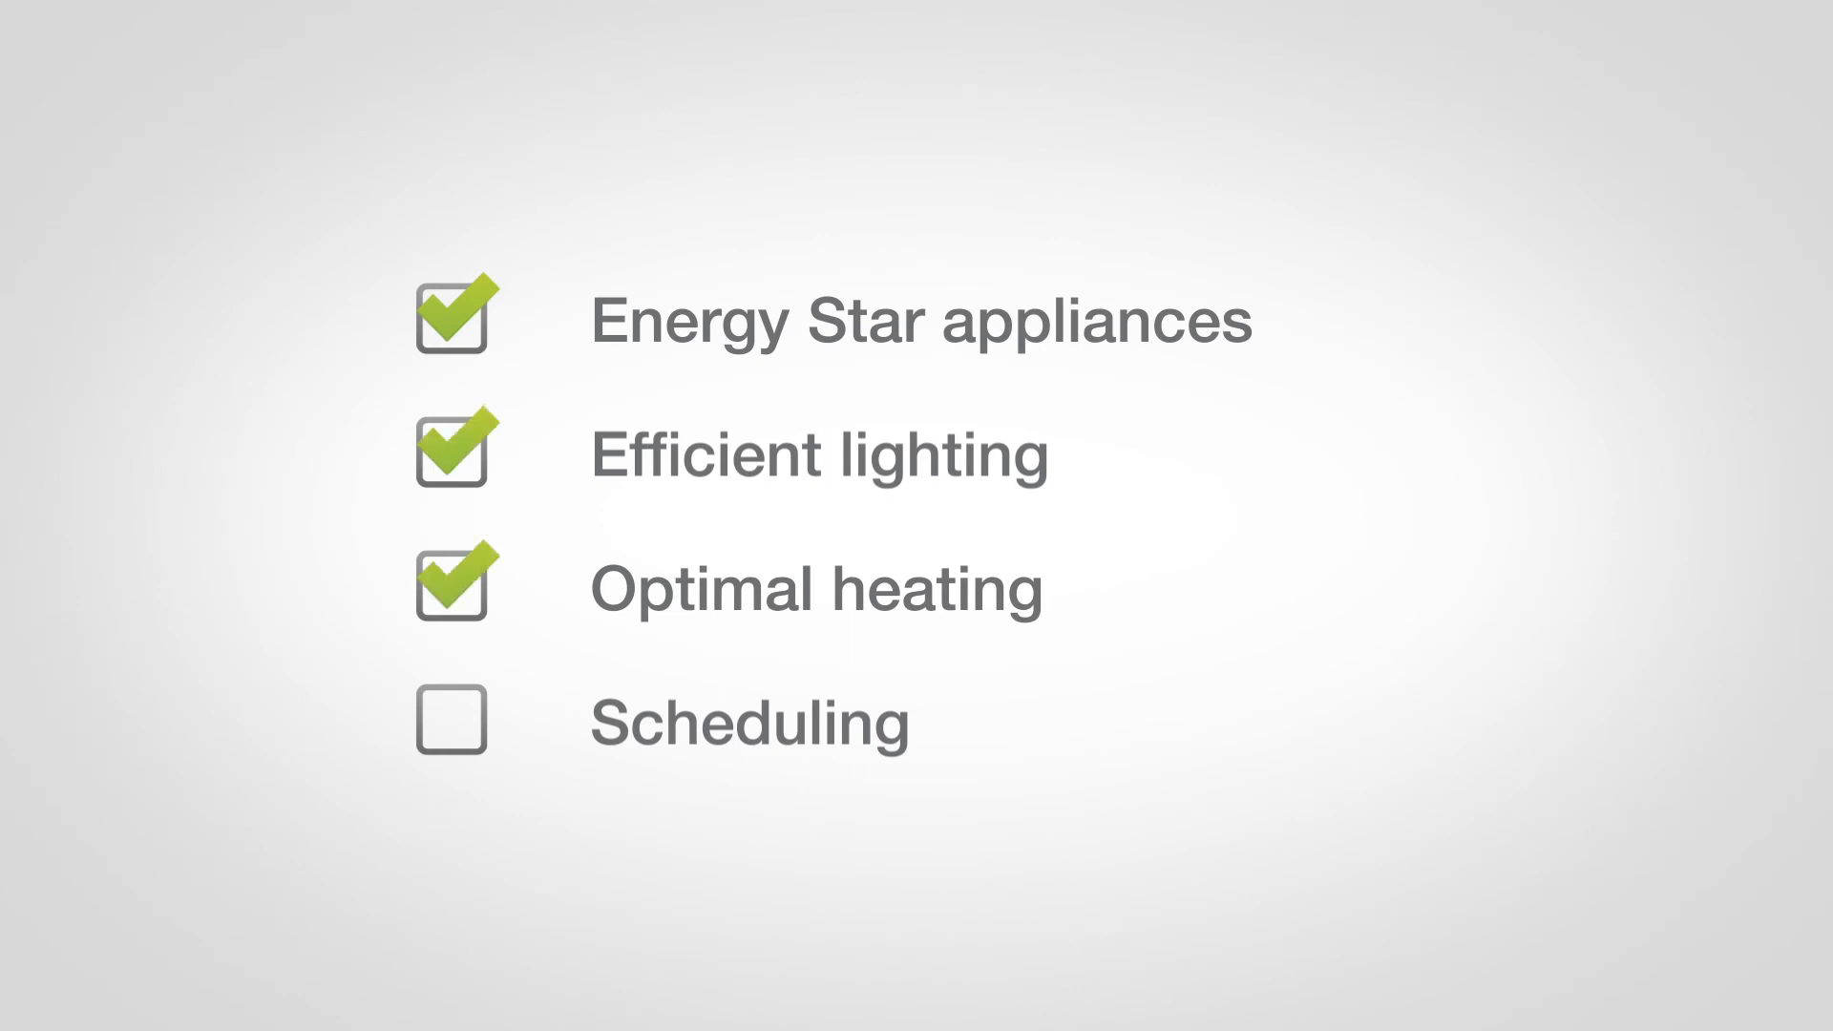
left_click(451, 721)
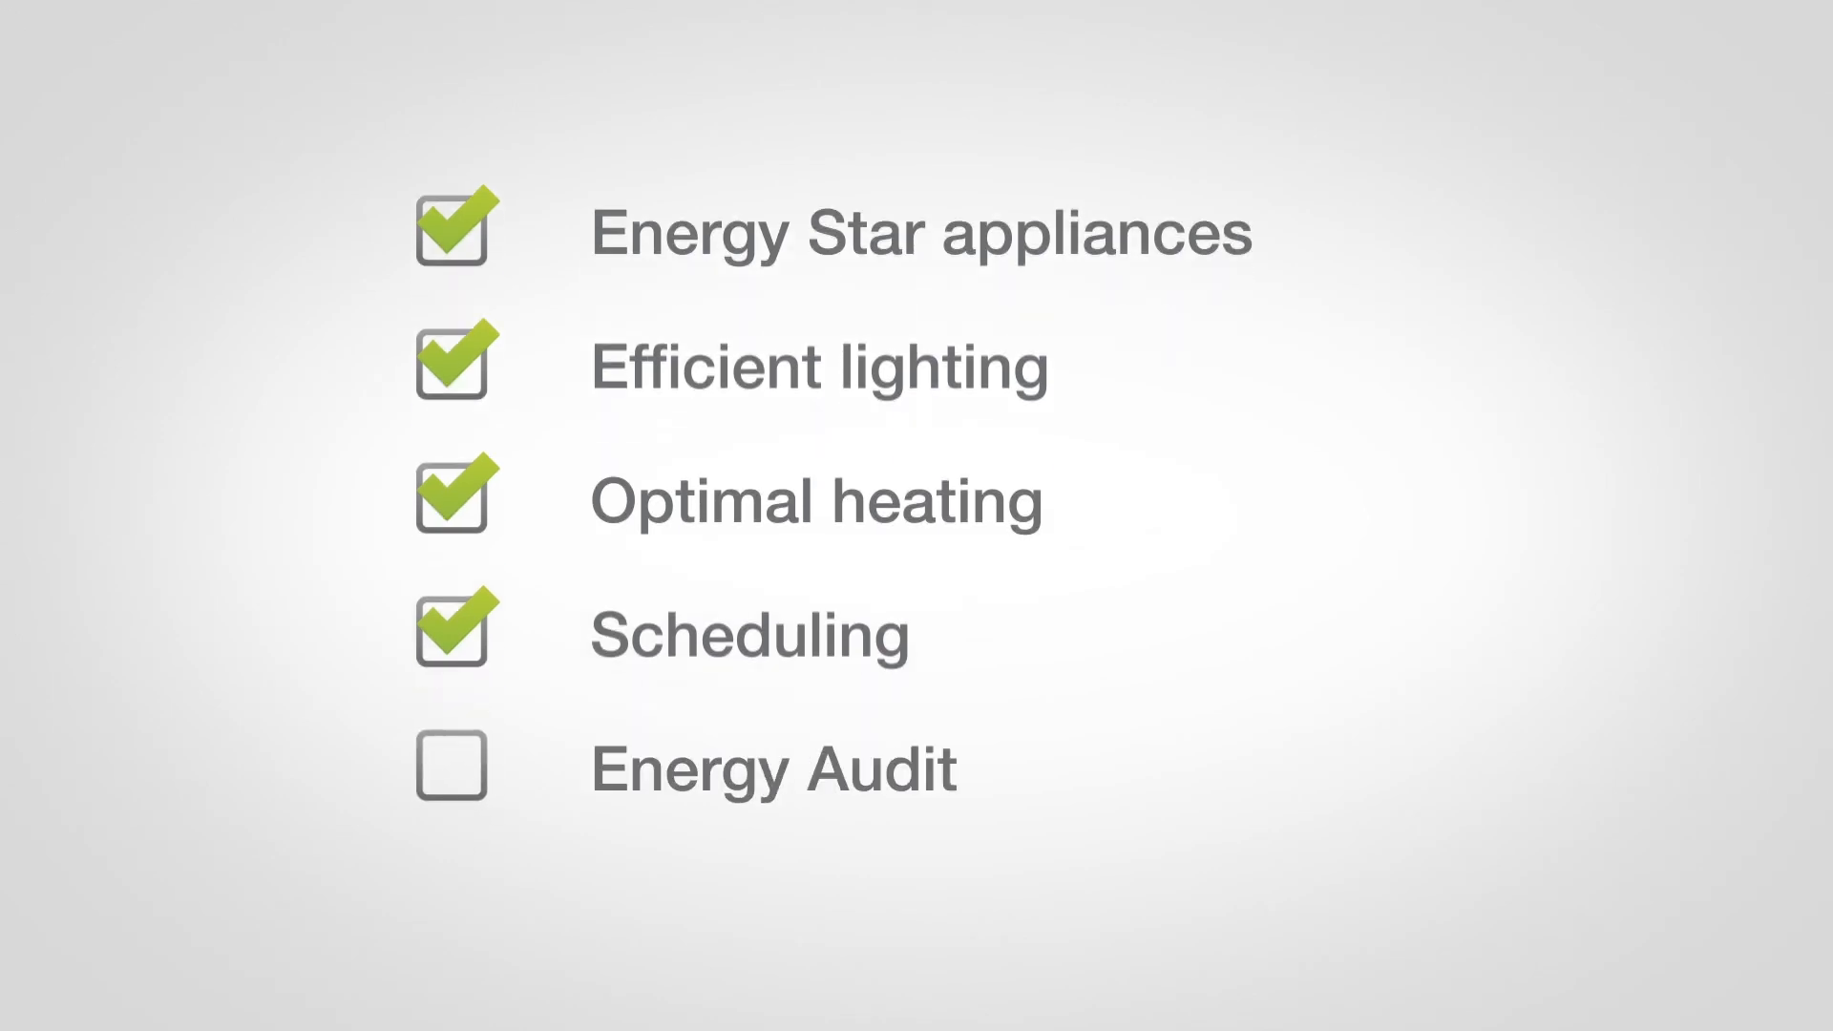
left_click(453, 775)
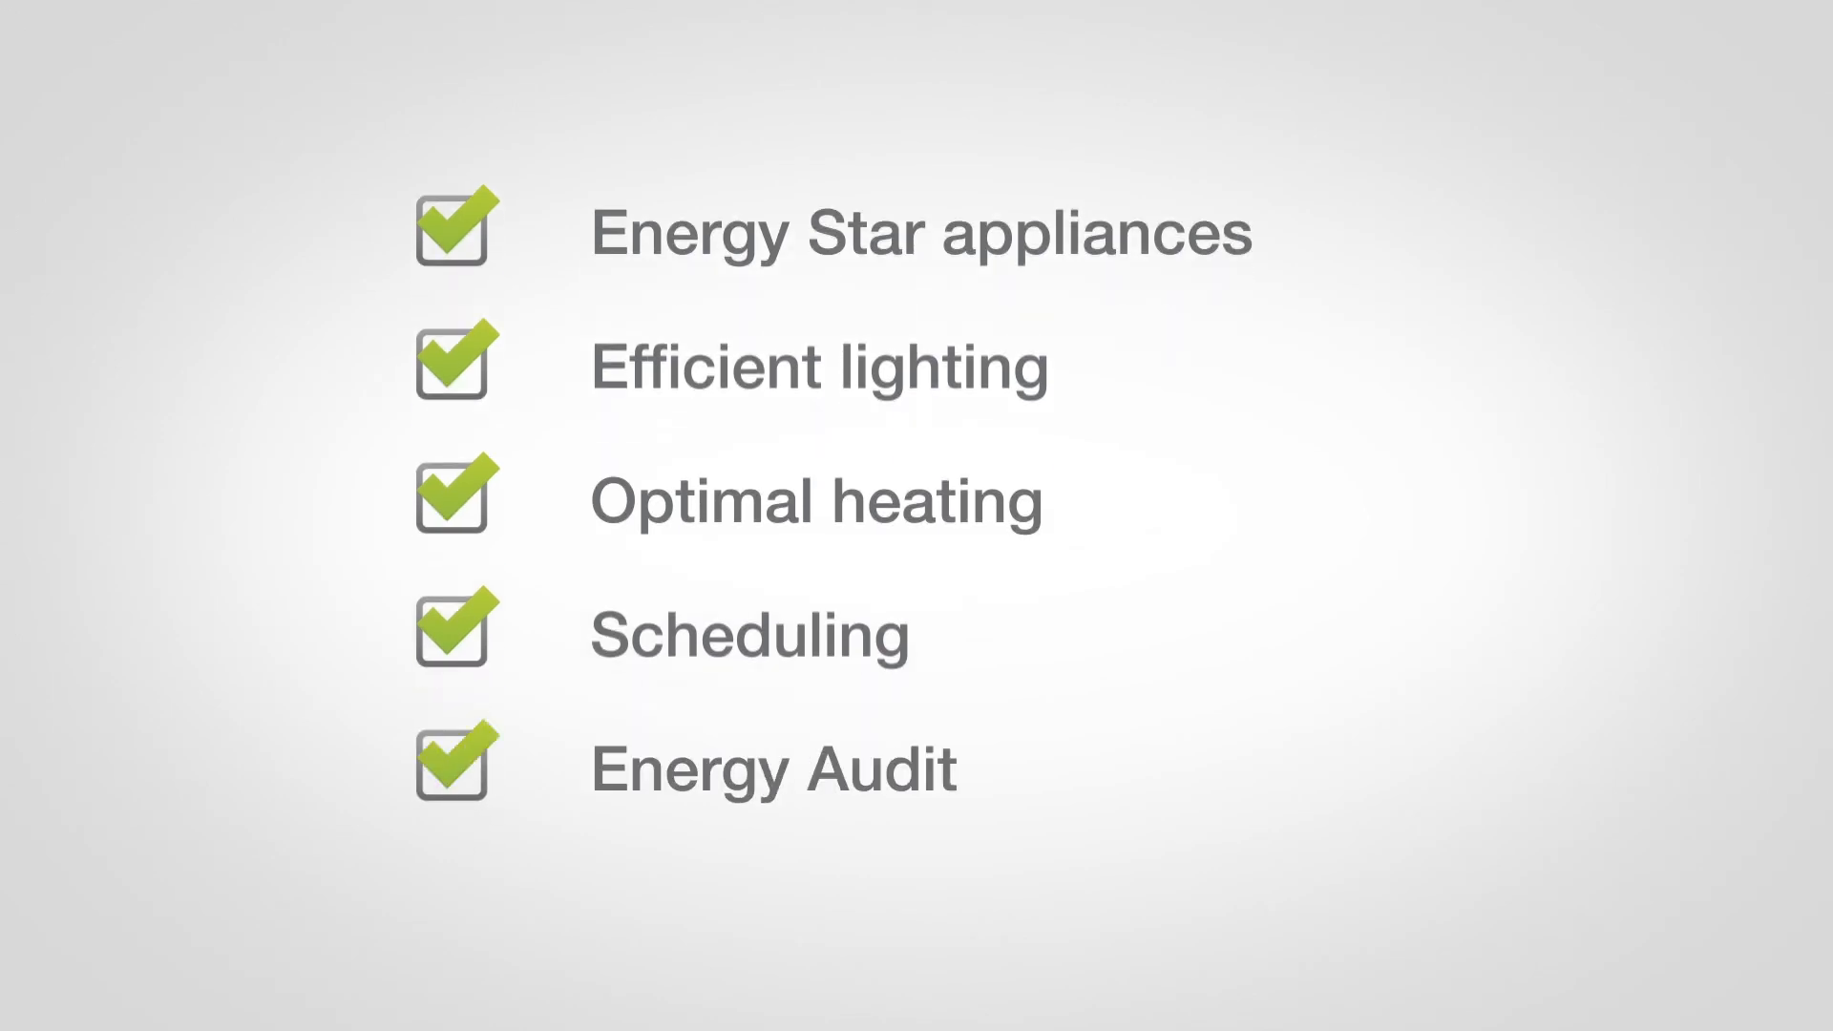